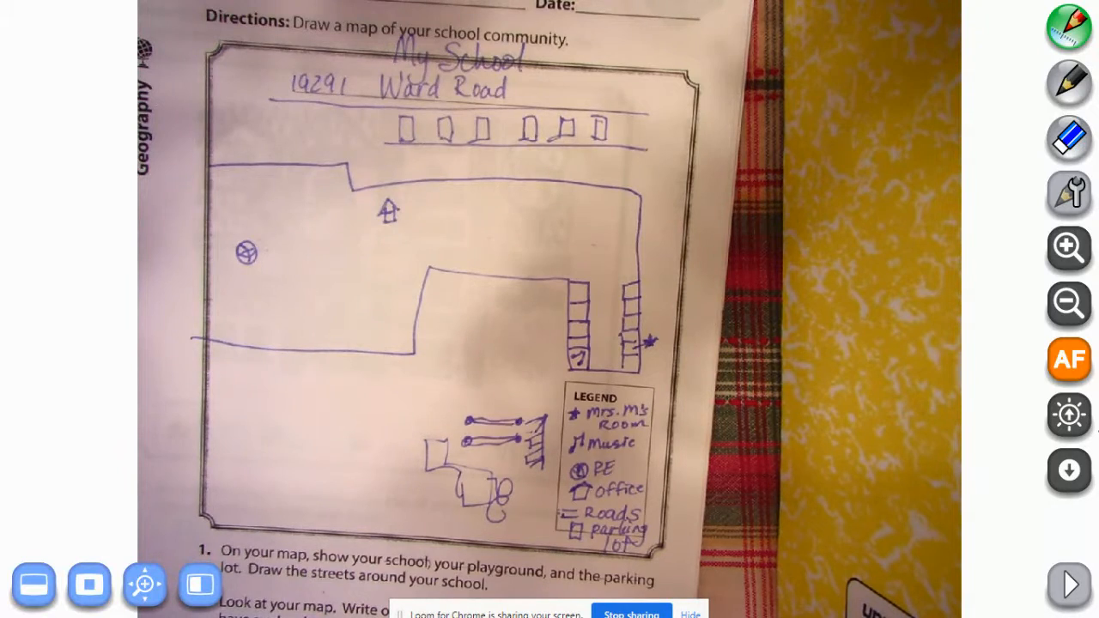
# - Close IPEVO Visualizer and return to the Windows desktop
pyautogui.scroll(-3)
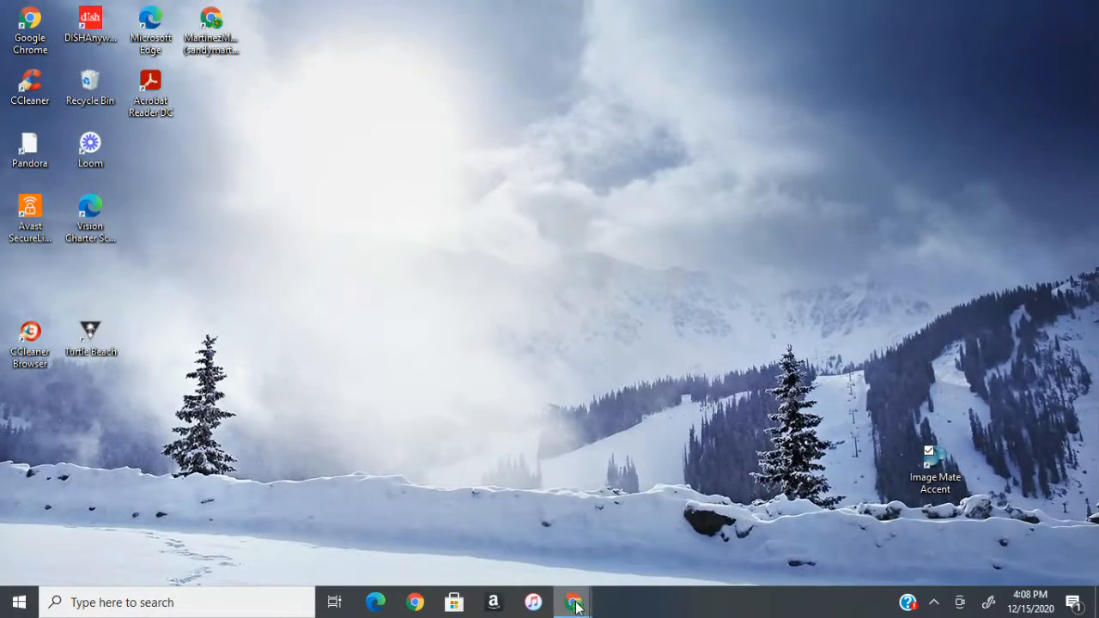
pyautogui.click(573, 601)
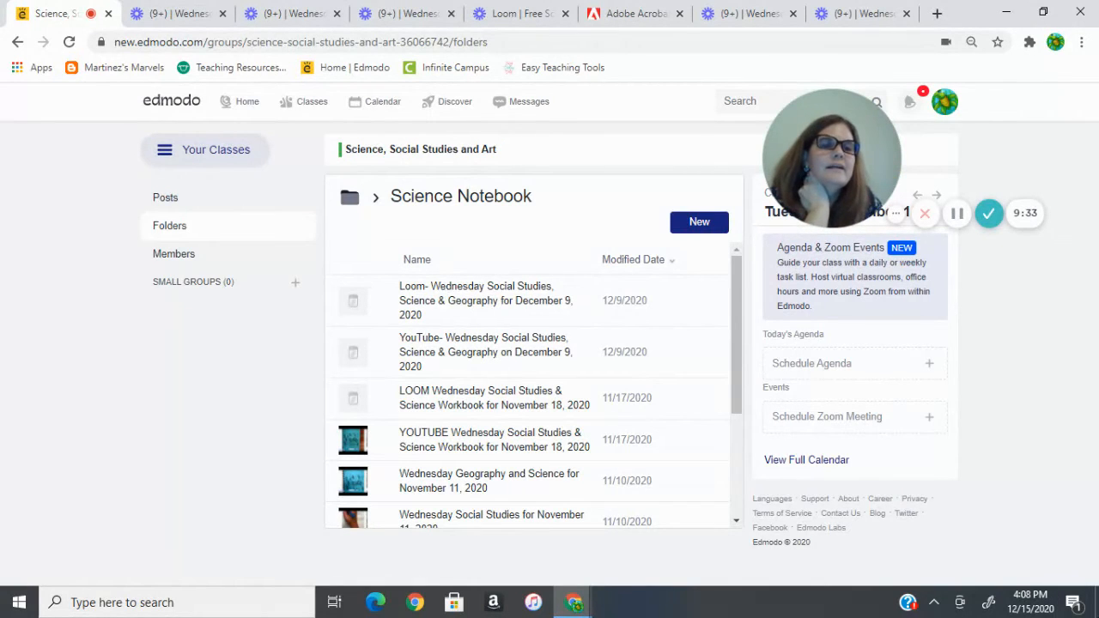
pyautogui.moveTo(989, 213)
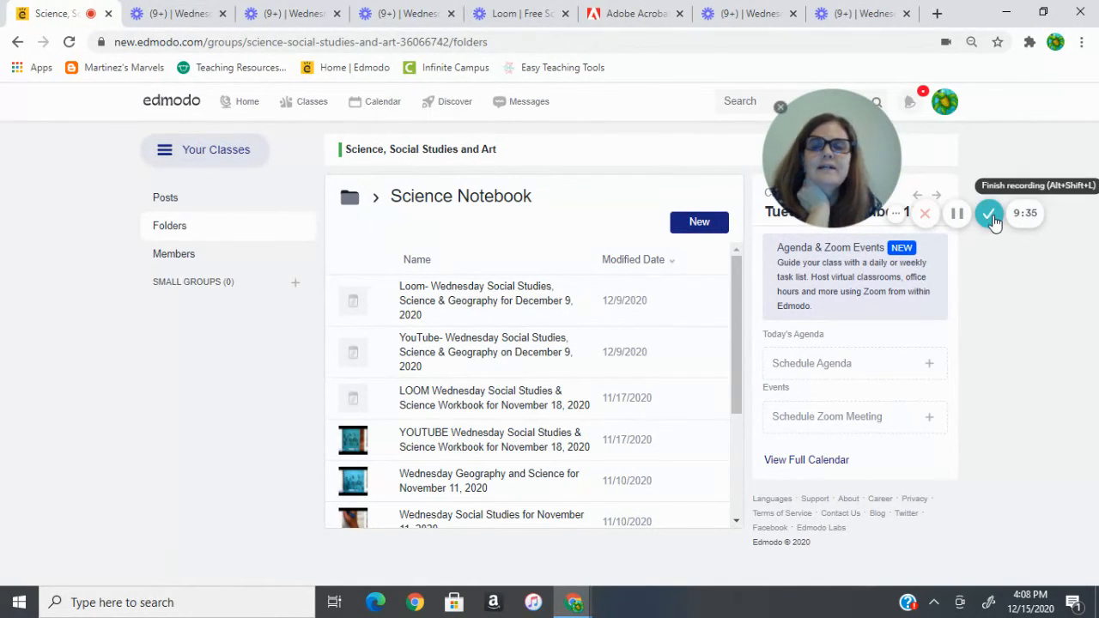